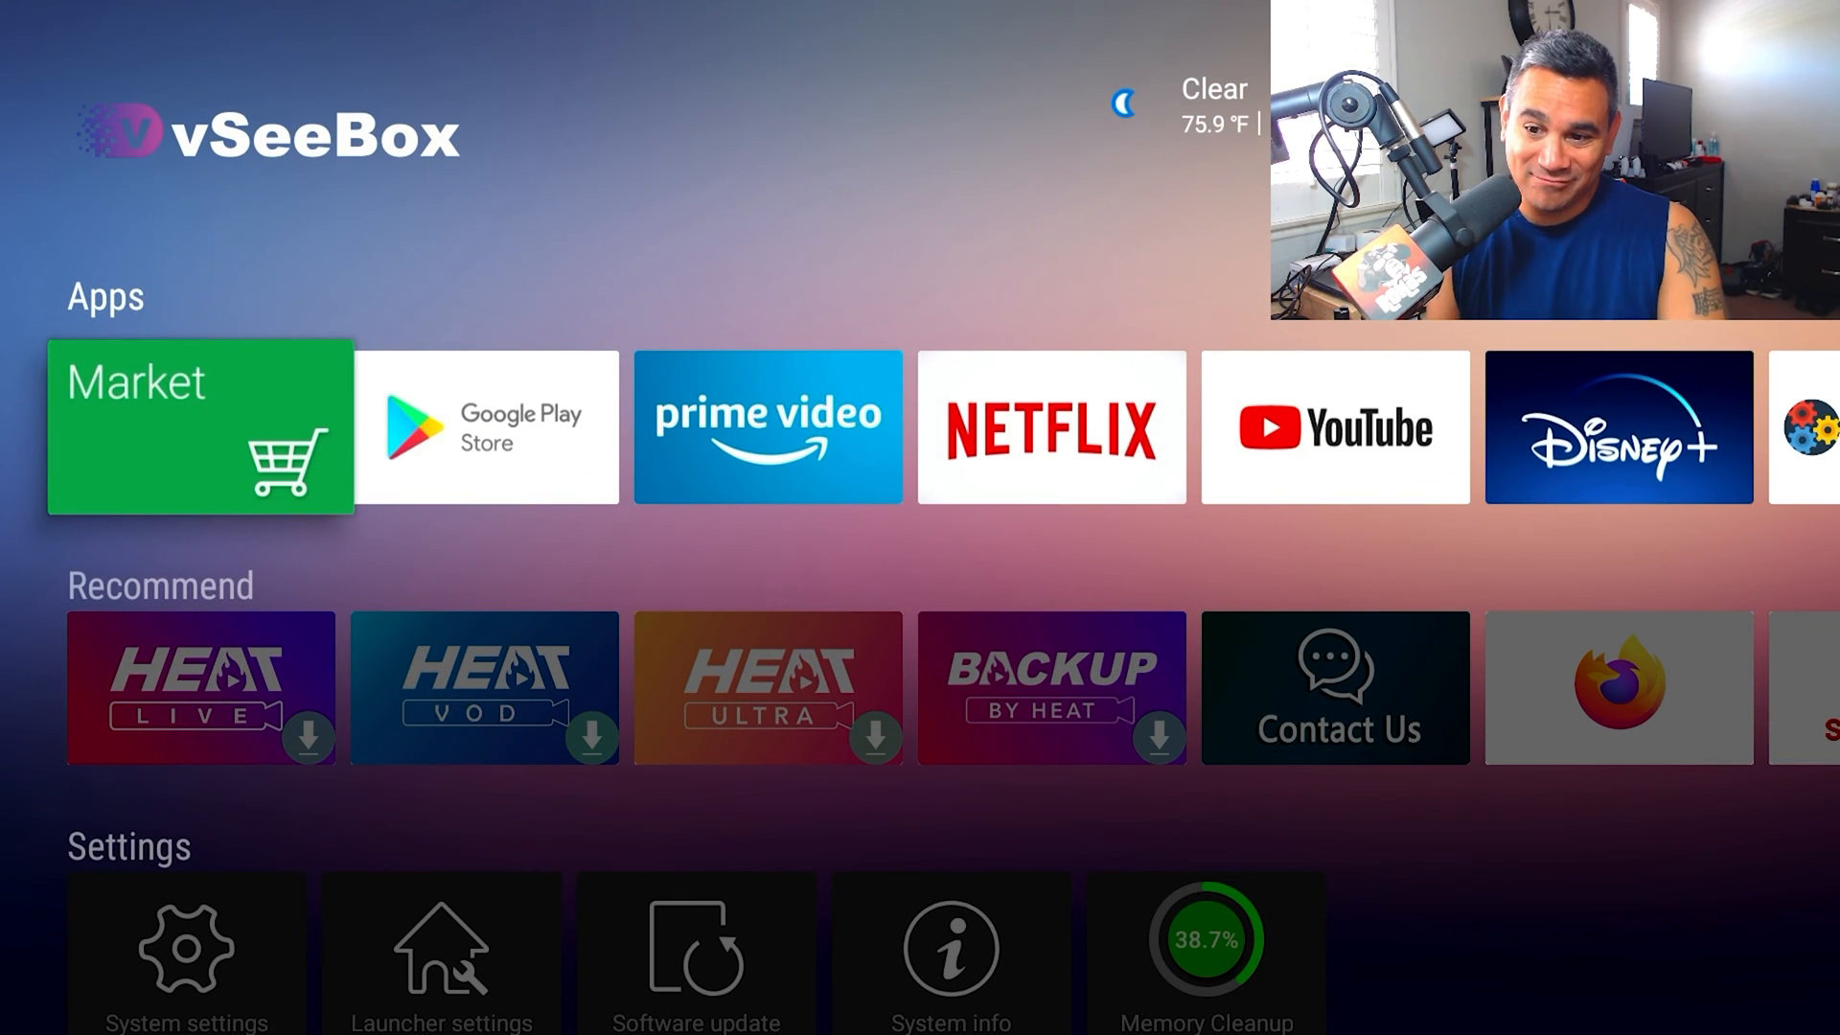
Reach the Software update tile under Settings on the home screen and select it.
scroll("down", 3)
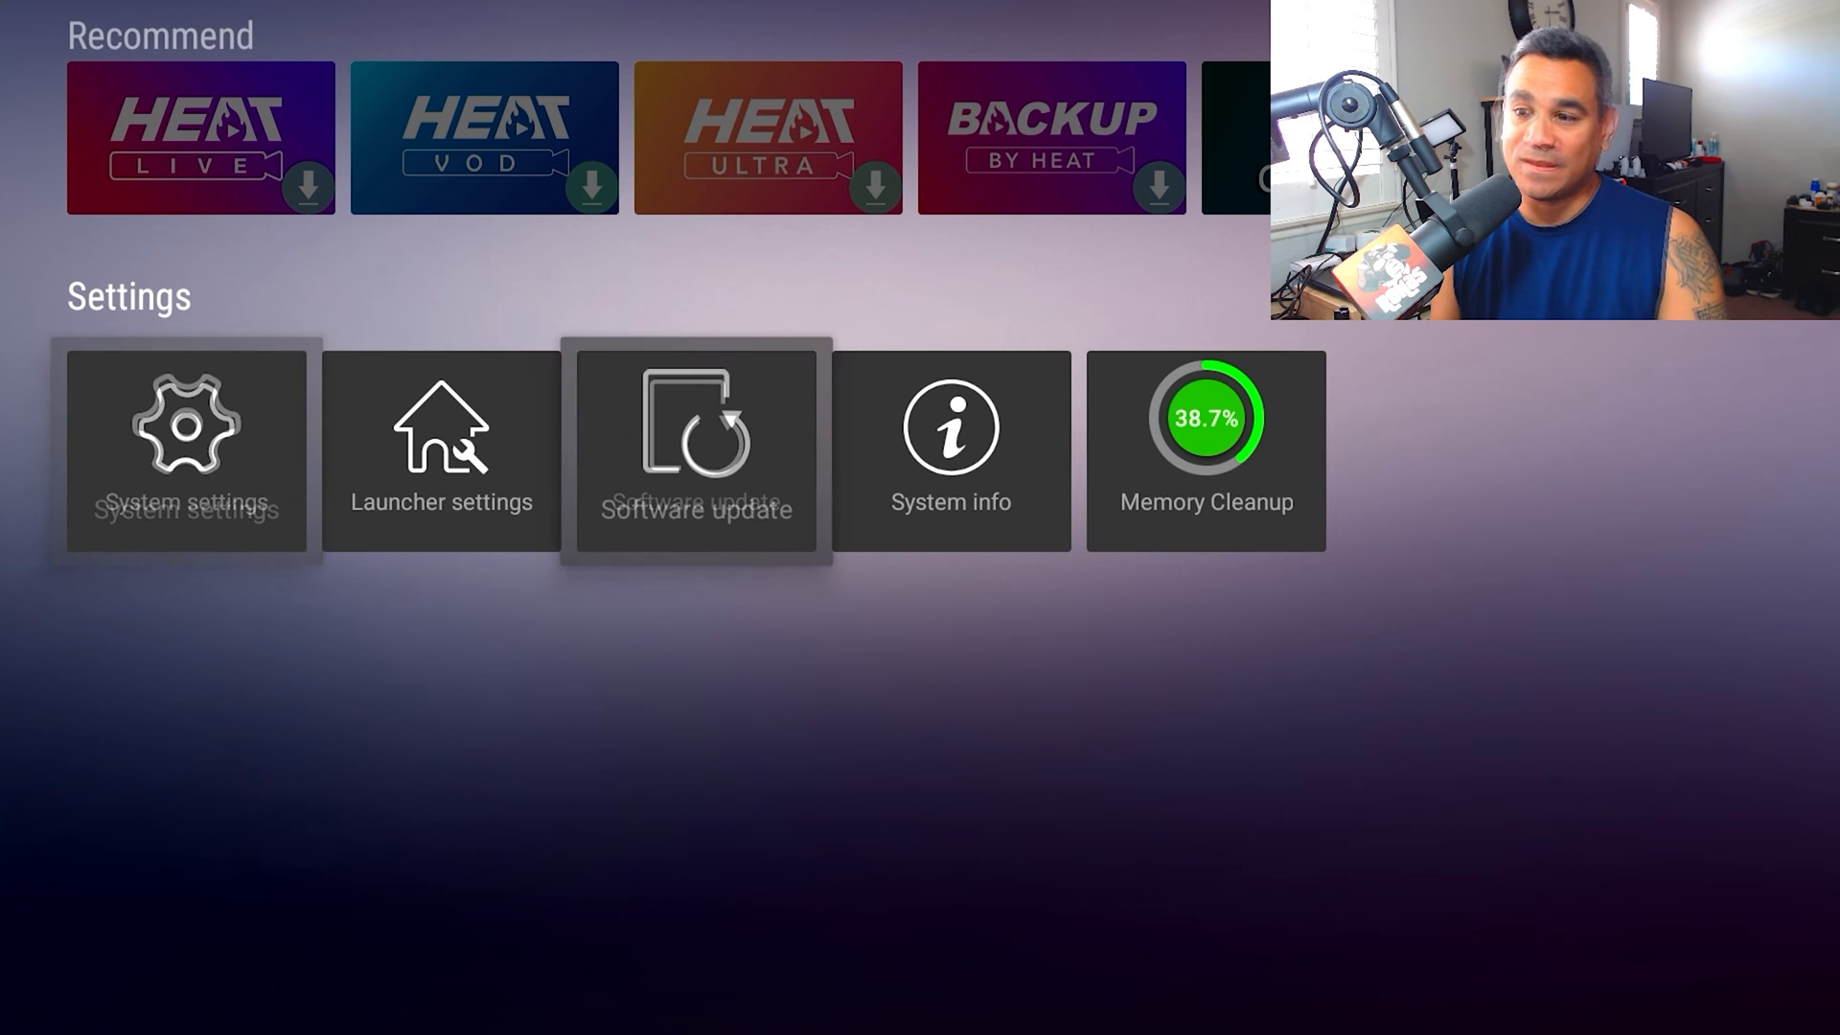
left_click(698, 464)
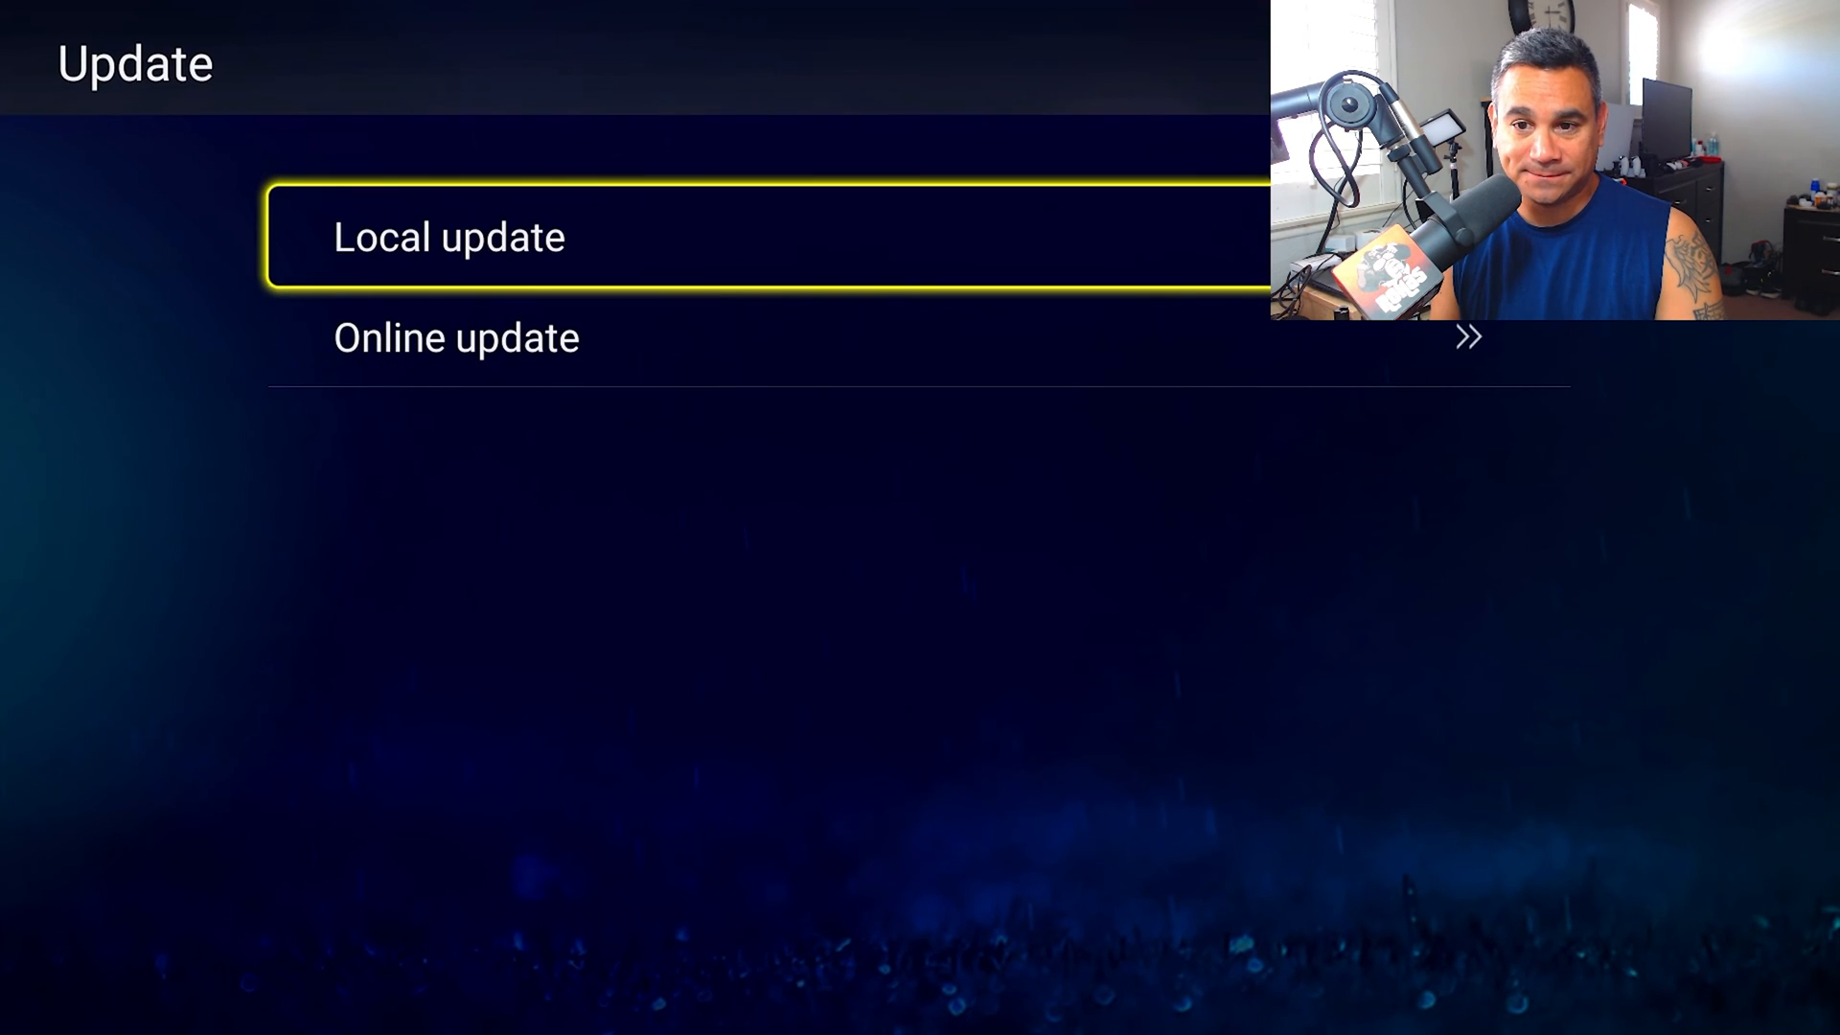
left_click(448, 238)
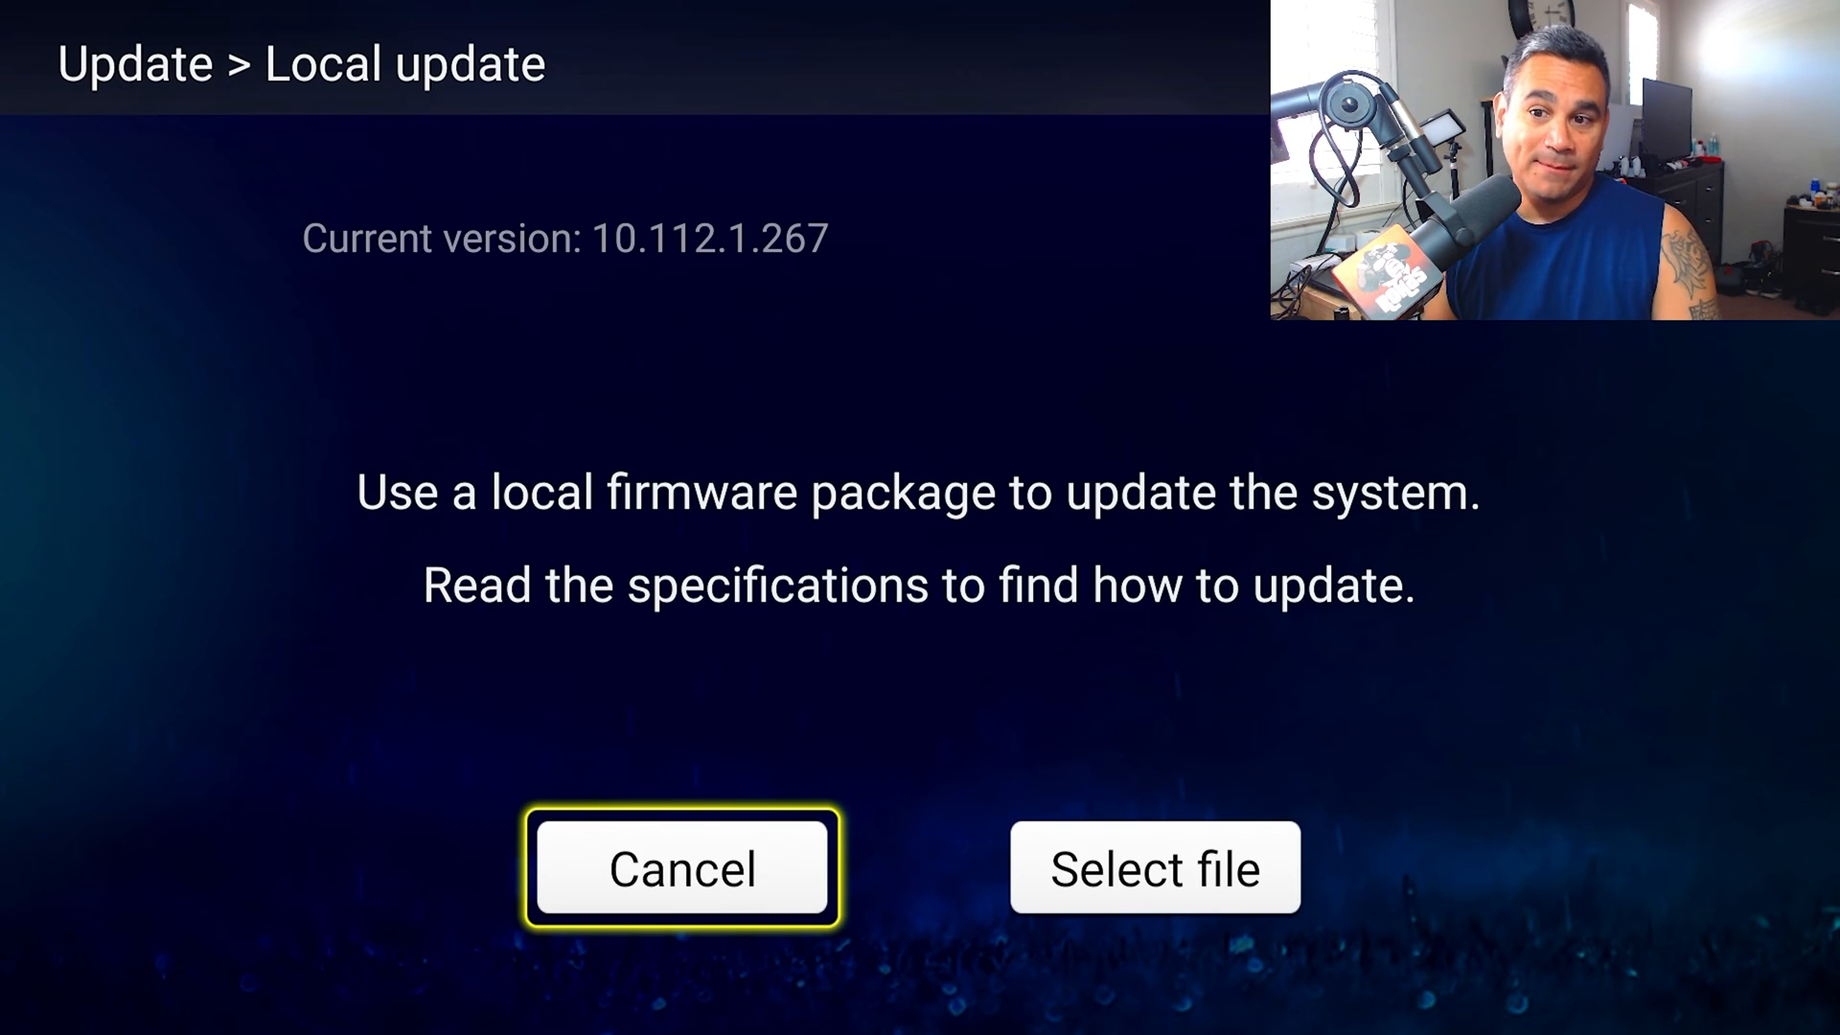
left_click(683, 870)
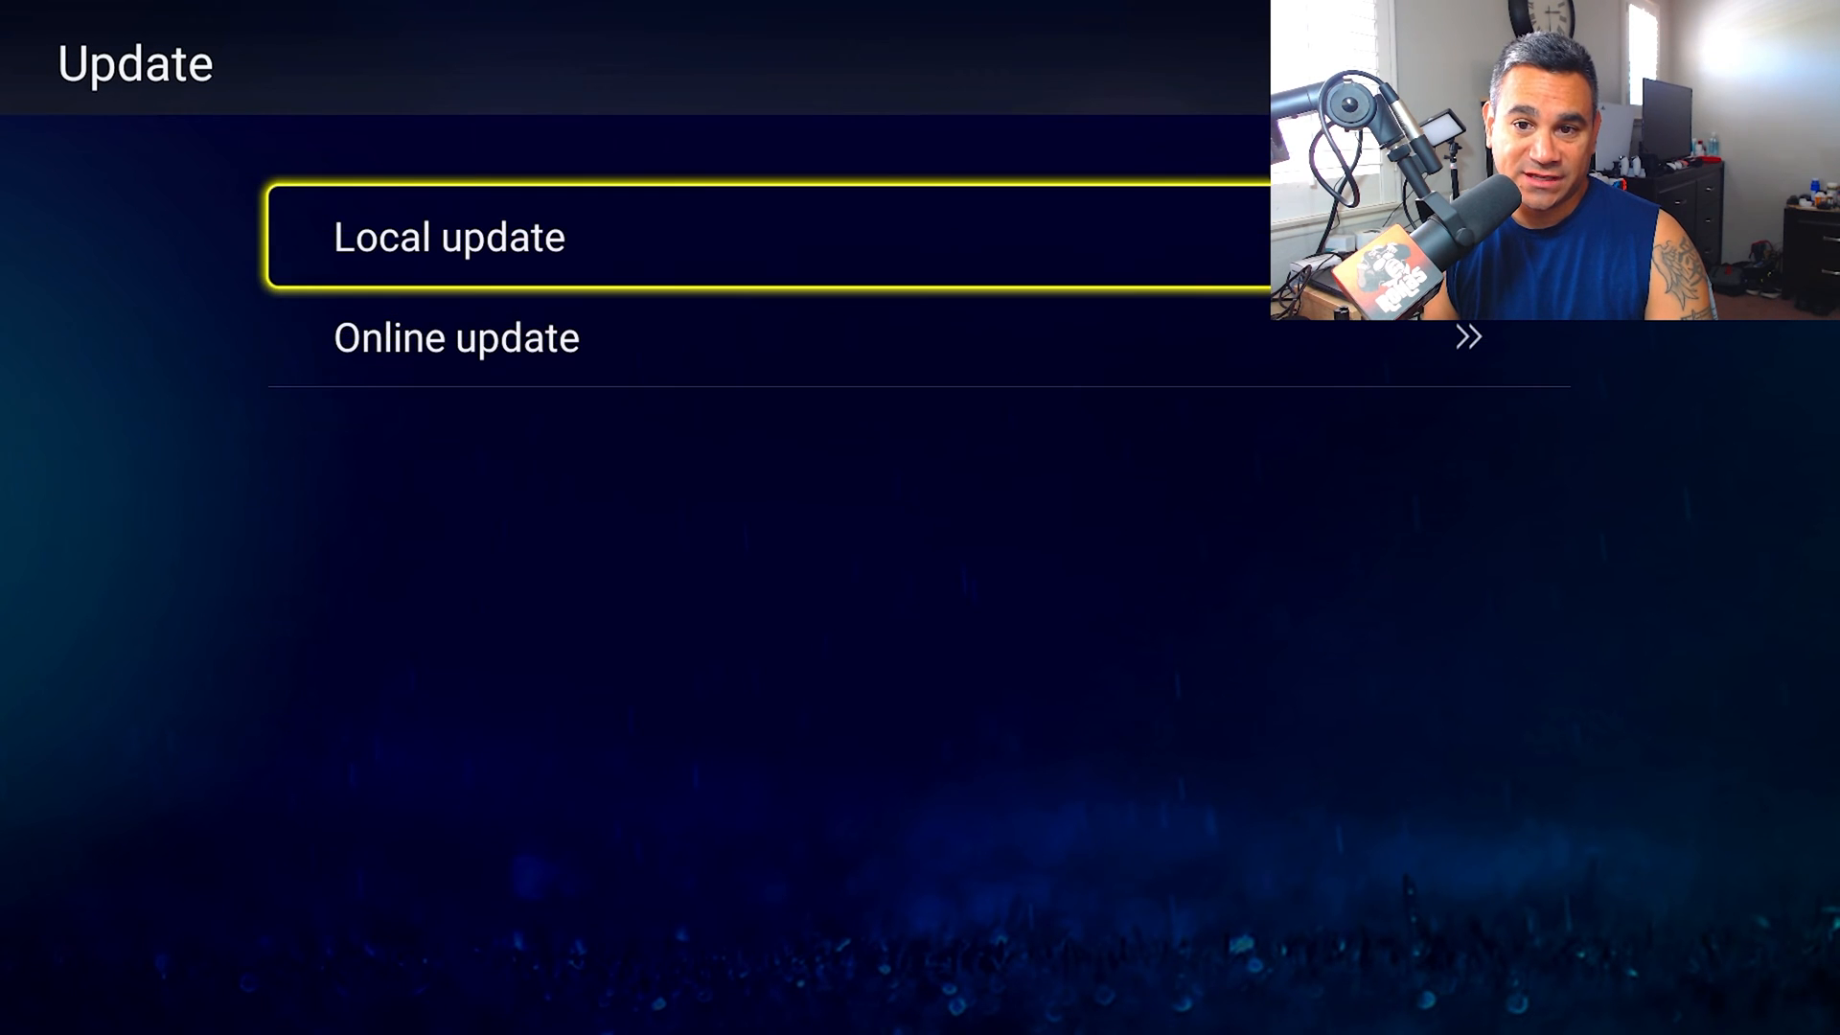
Run Online update and start downloading the offered firmware version 10.112.1.311.
left_click(448, 238)
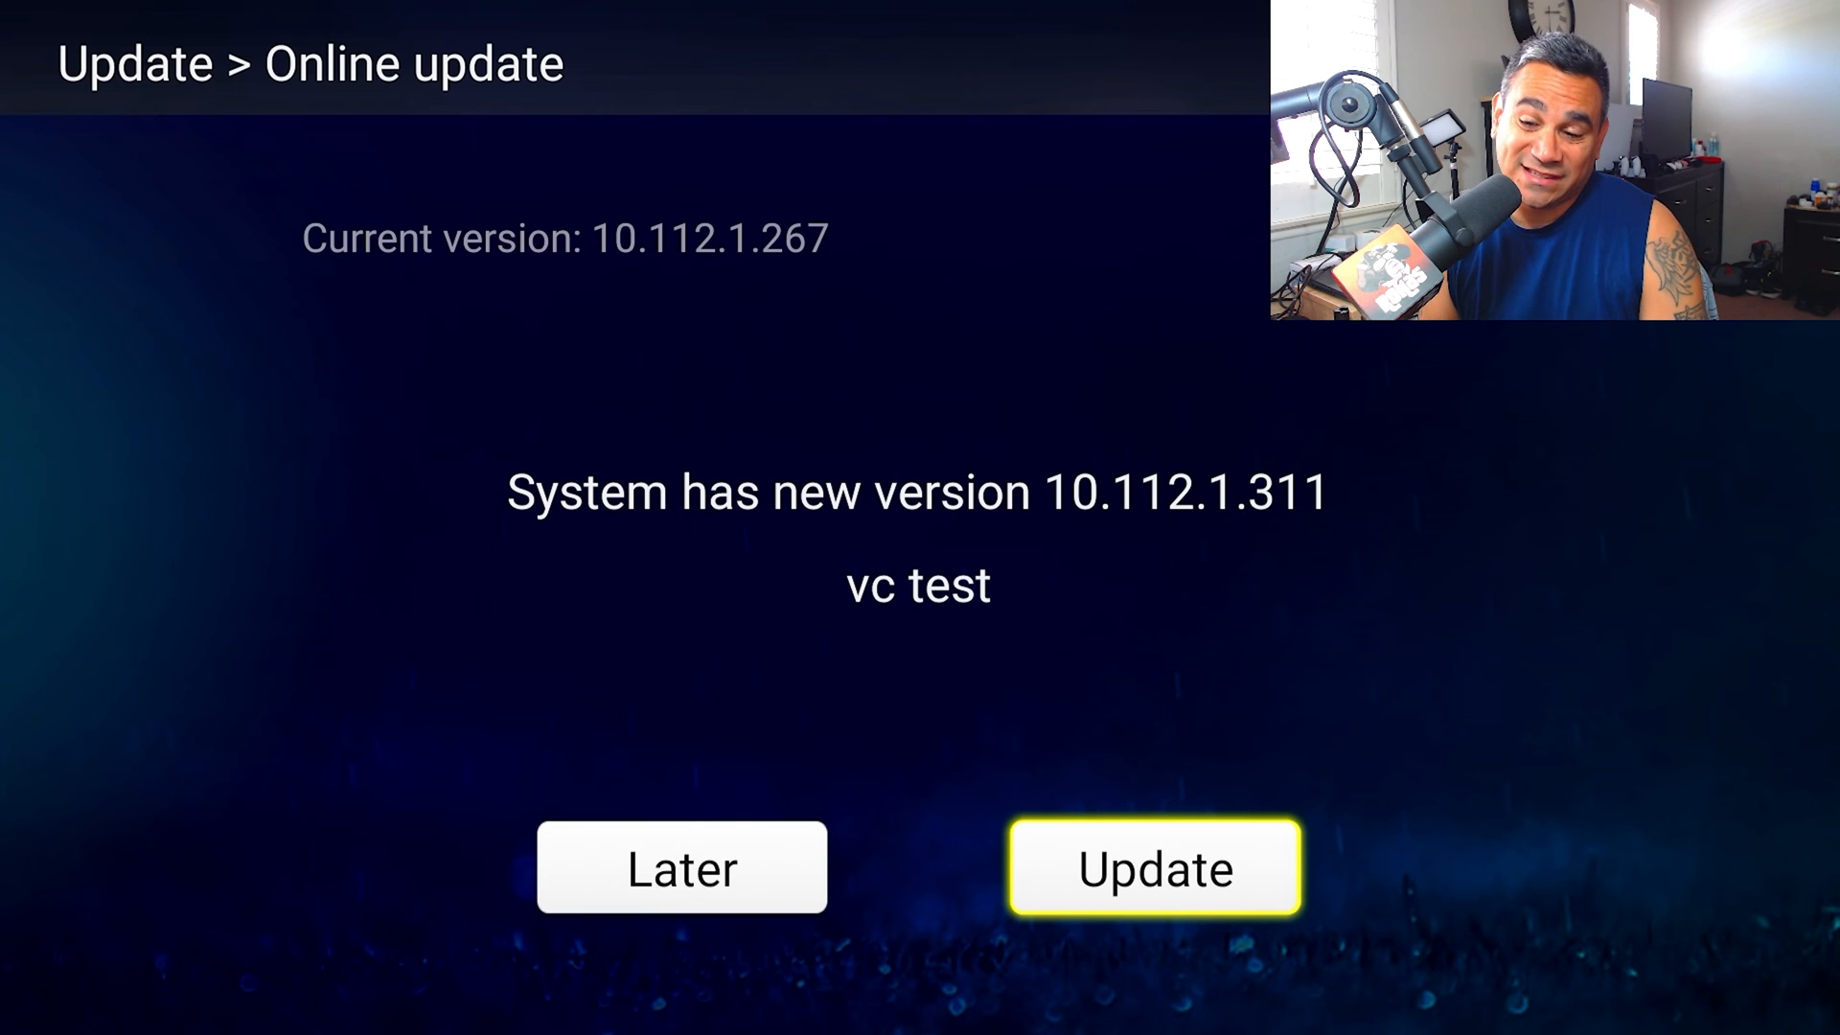
left_click(1158, 871)
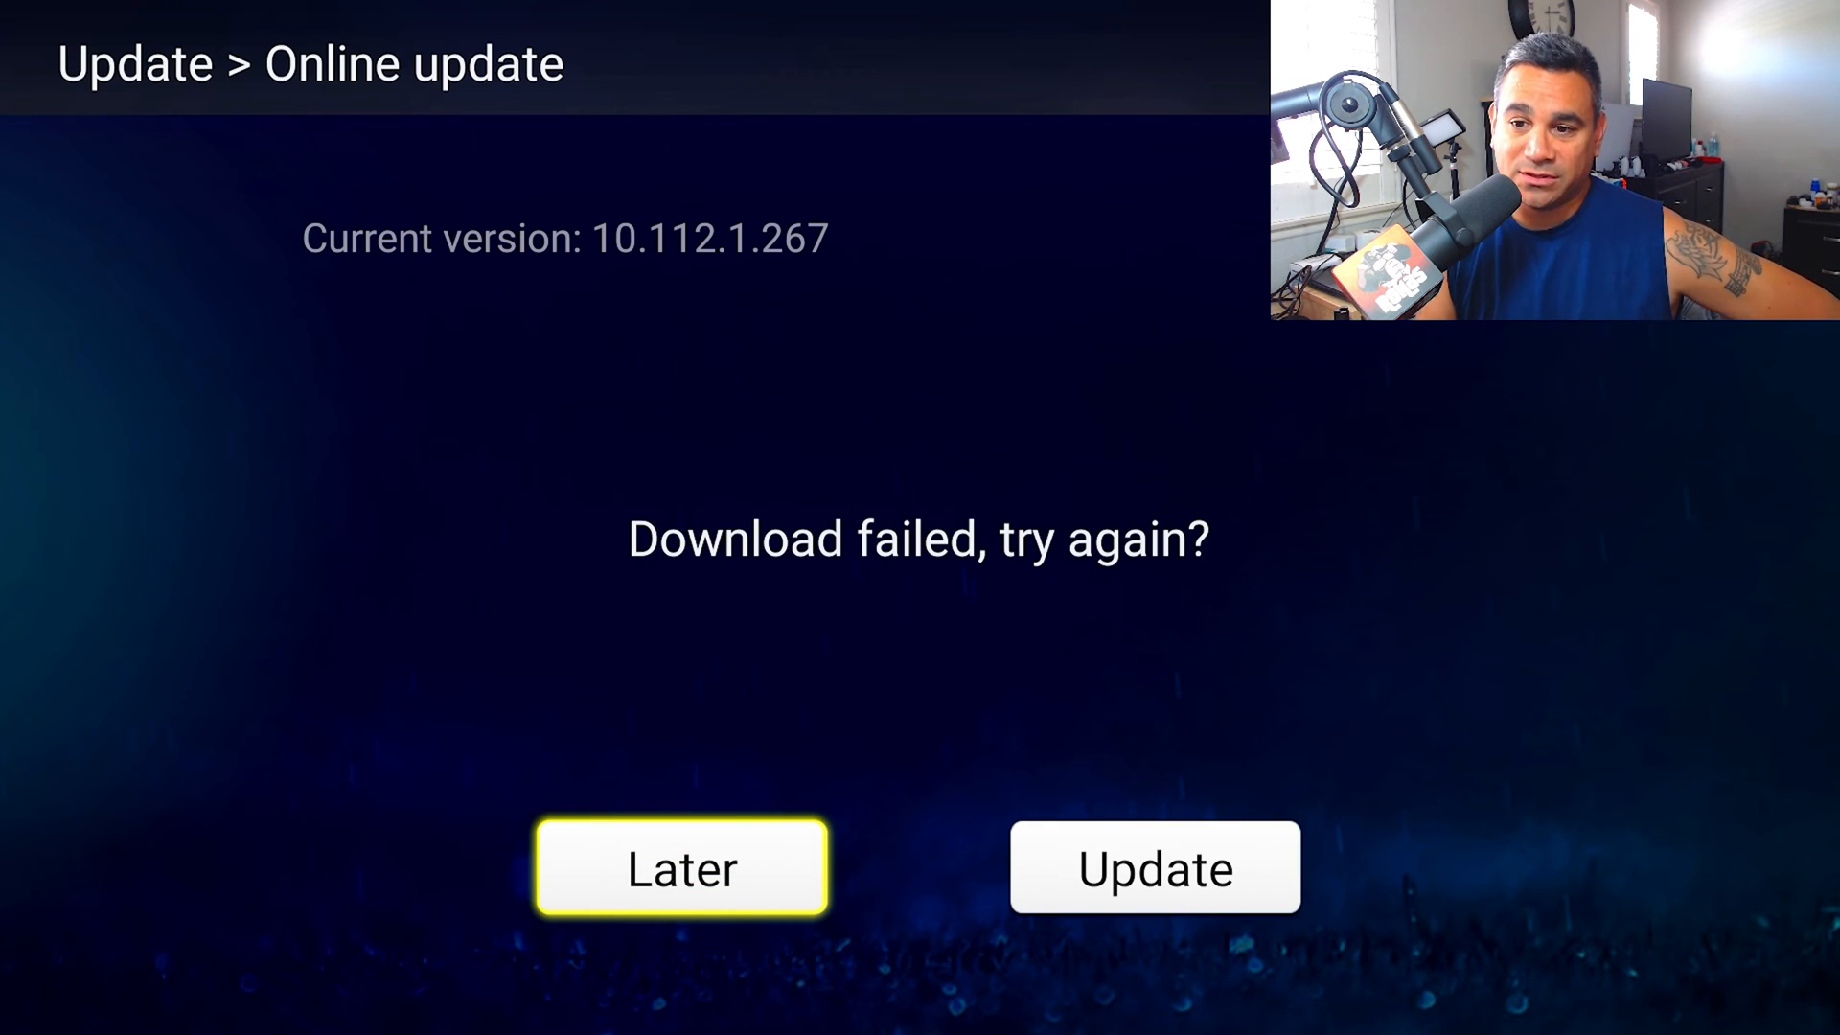
Choose Update over Later so the failed 10.112.1.311 download is retried.
left_click(1153, 874)
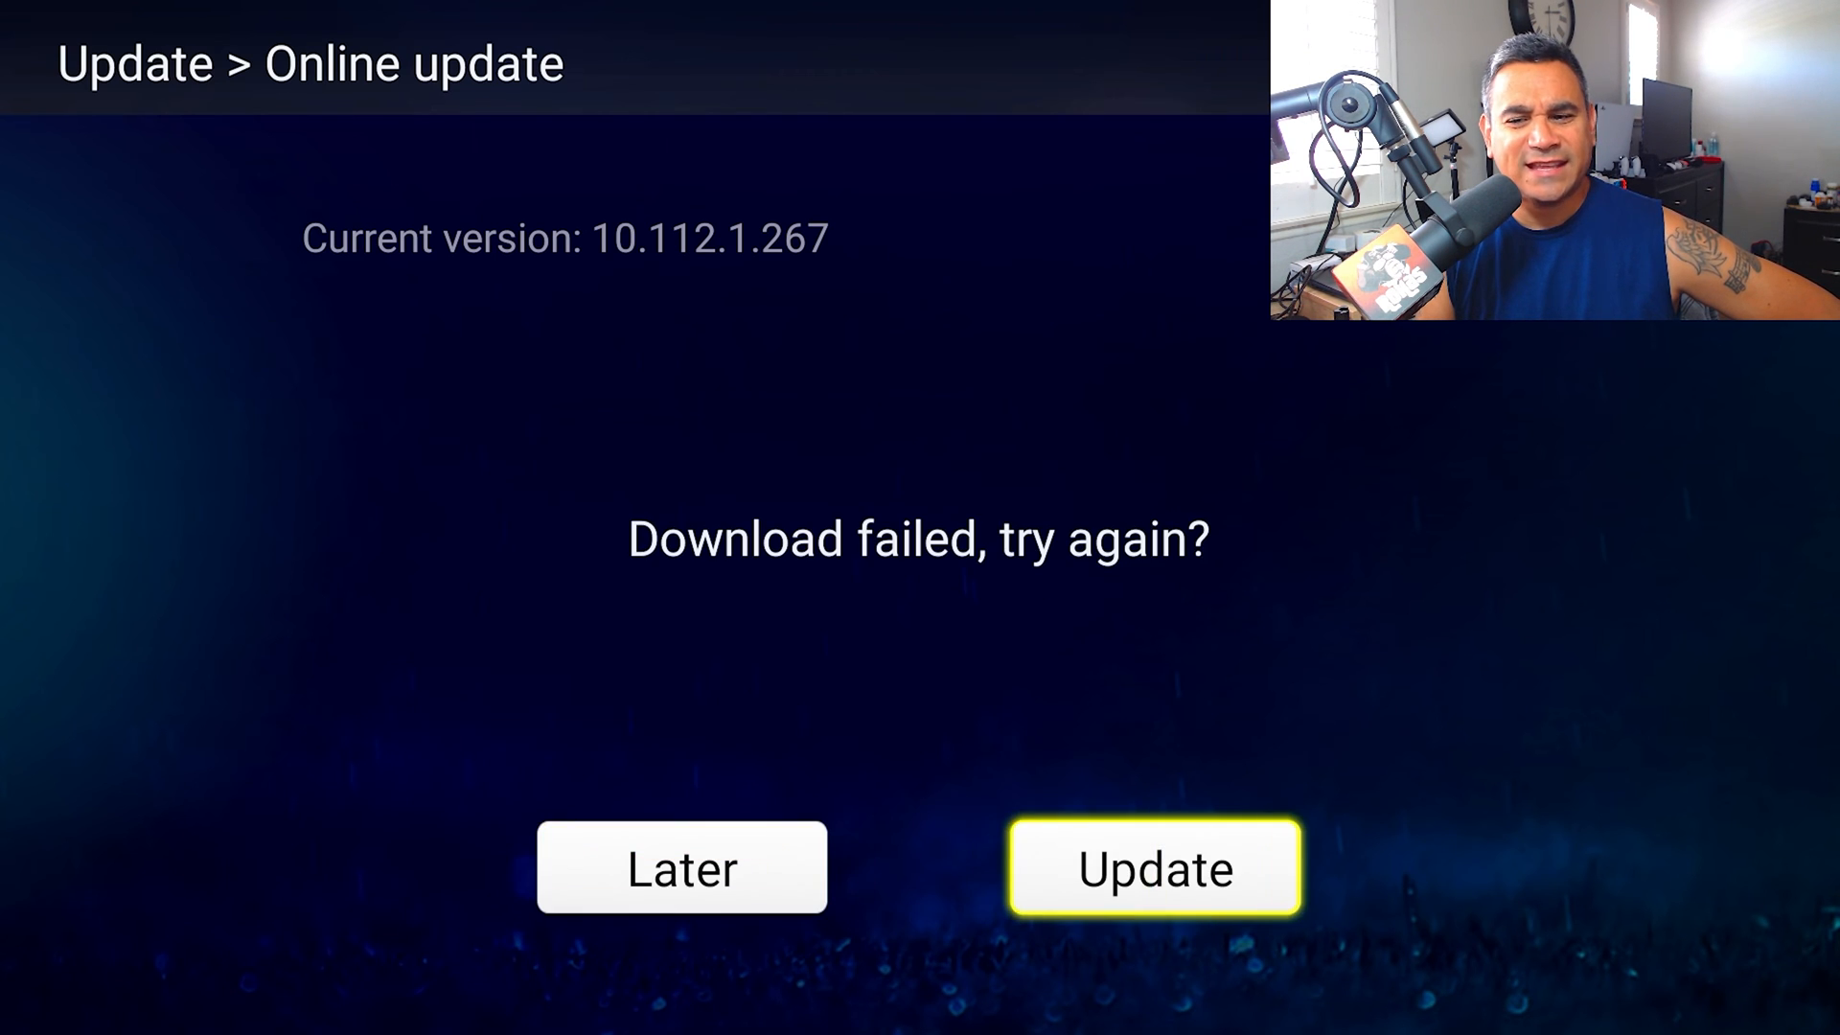
left_click(1154, 870)
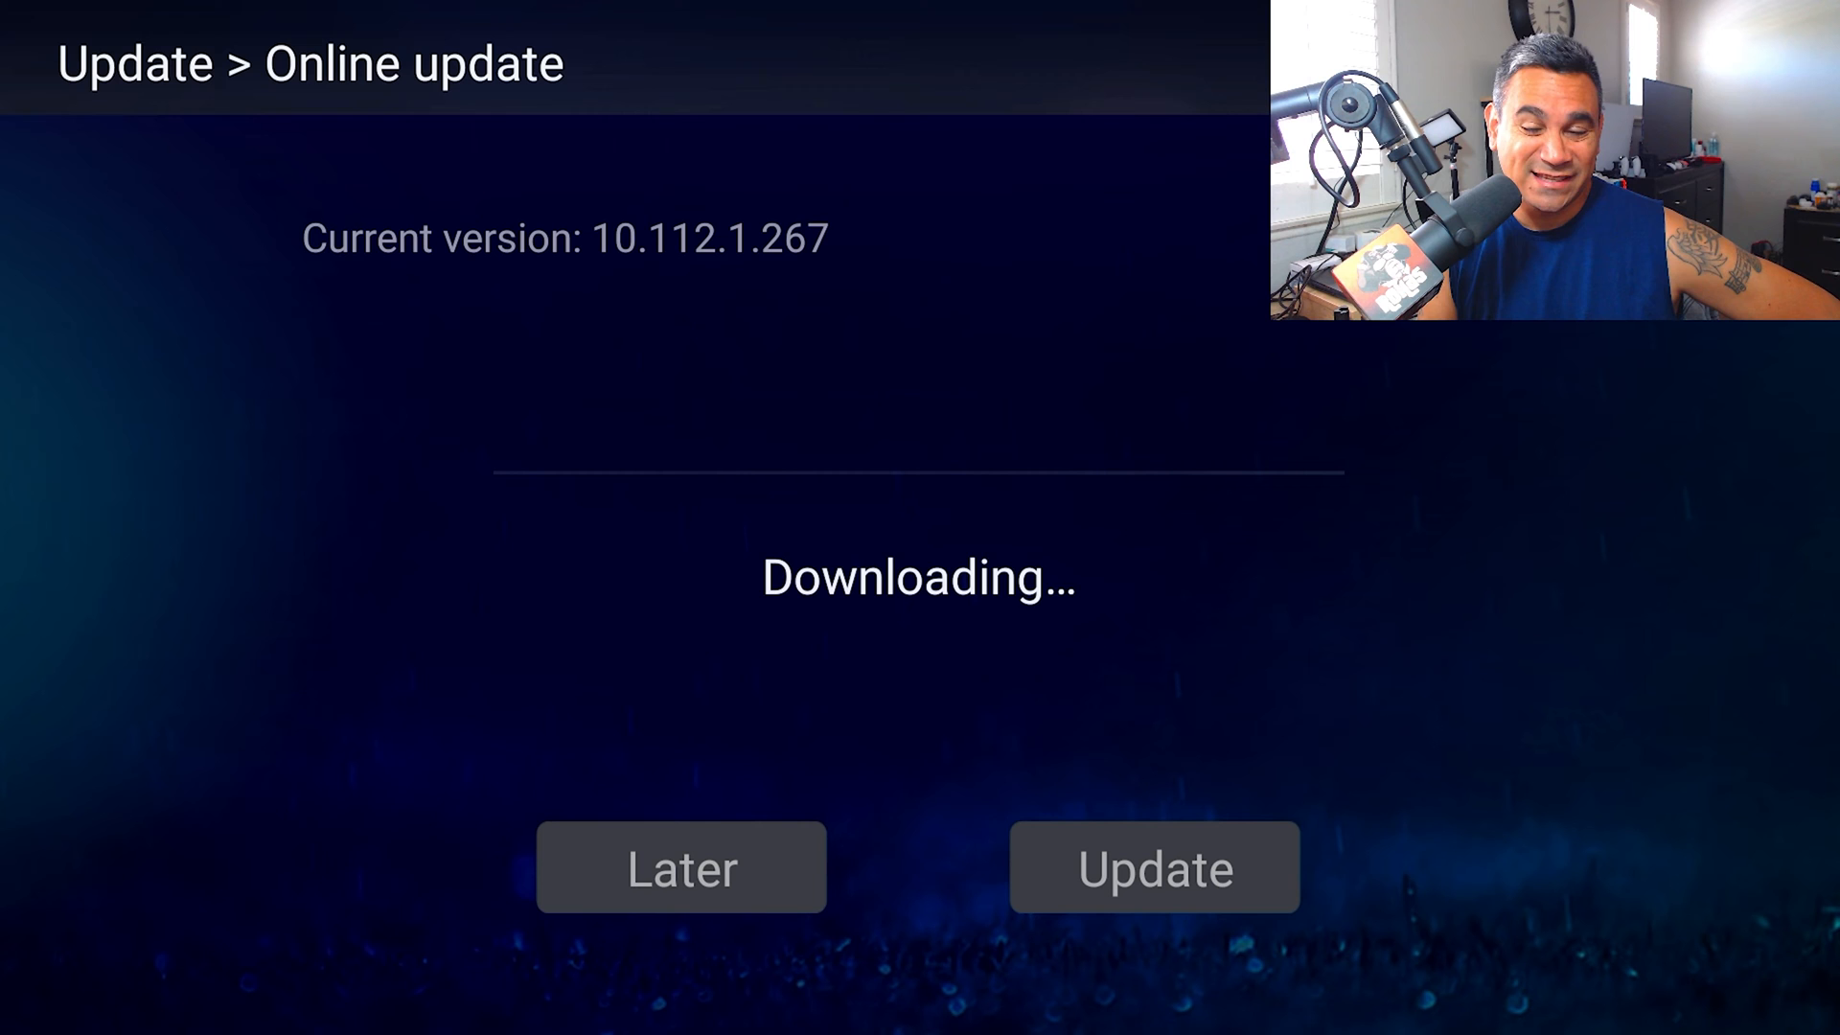